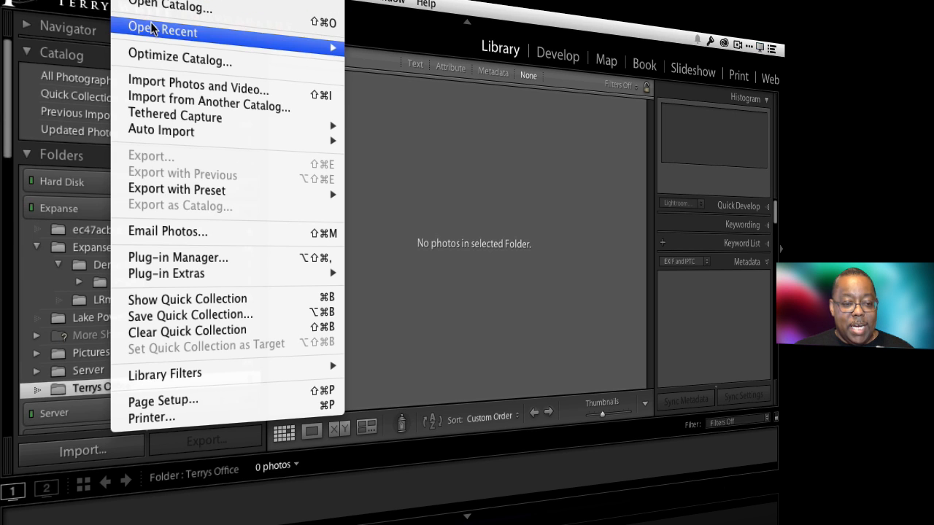
mouse_move(184, 117)
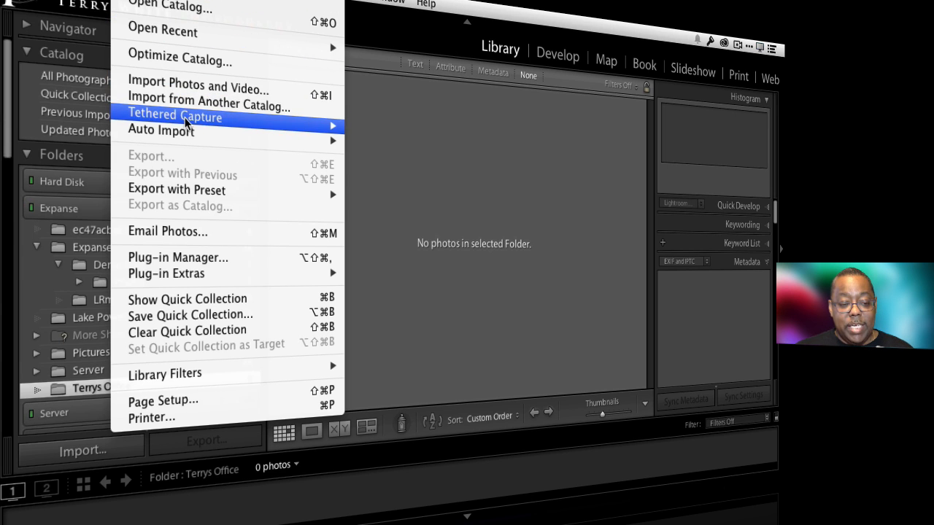
Start a tethered capture session named Terrys Office saving to the LR-Tether folder.
left_click(175, 117)
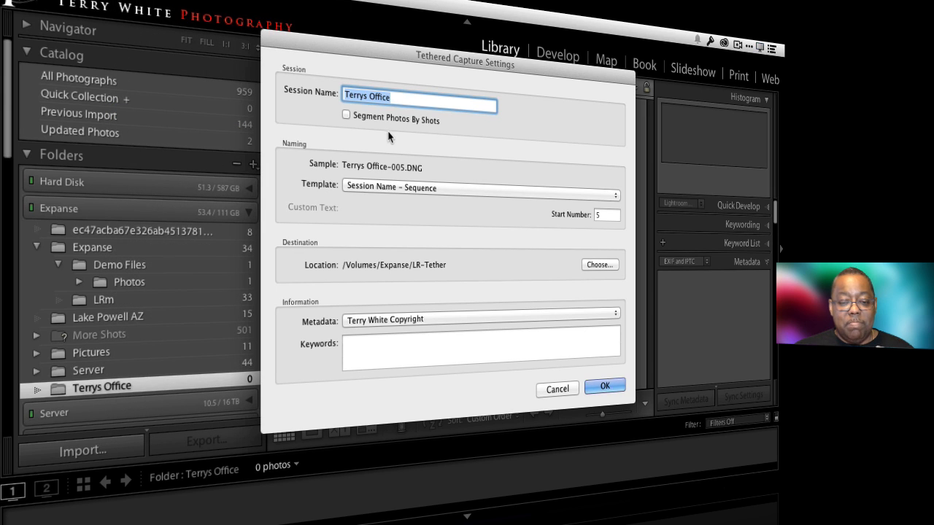
mouse_move(421, 137)
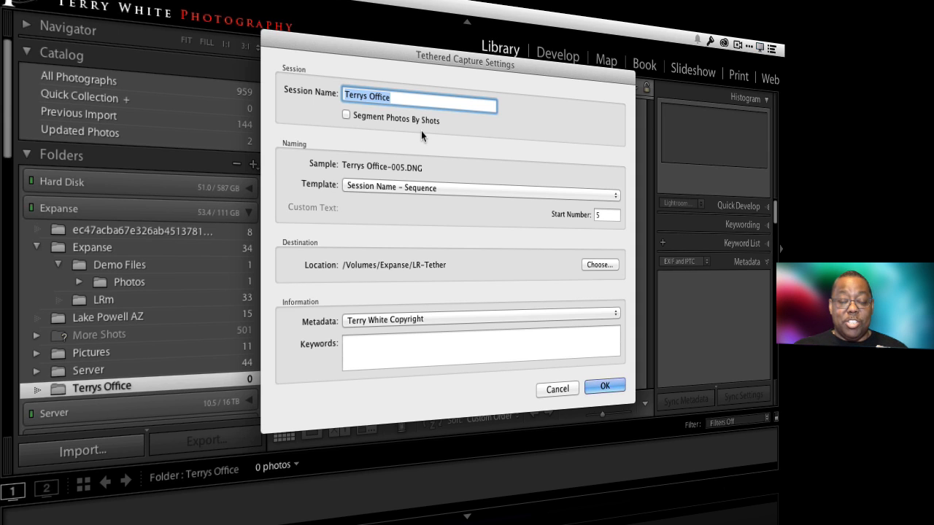
mouse_move(446, 180)
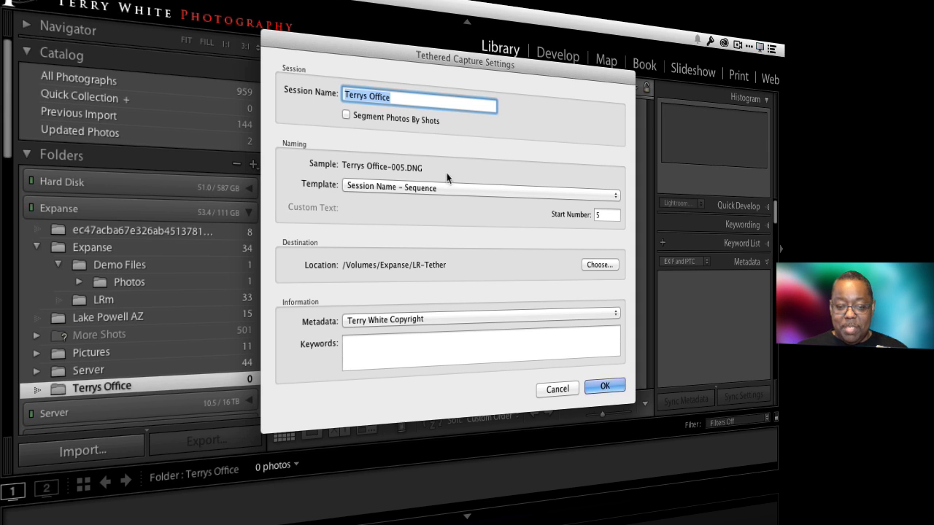
Restart the Terrys Office tethered session and change the start number from 5 to 1.
left_click(604, 385)
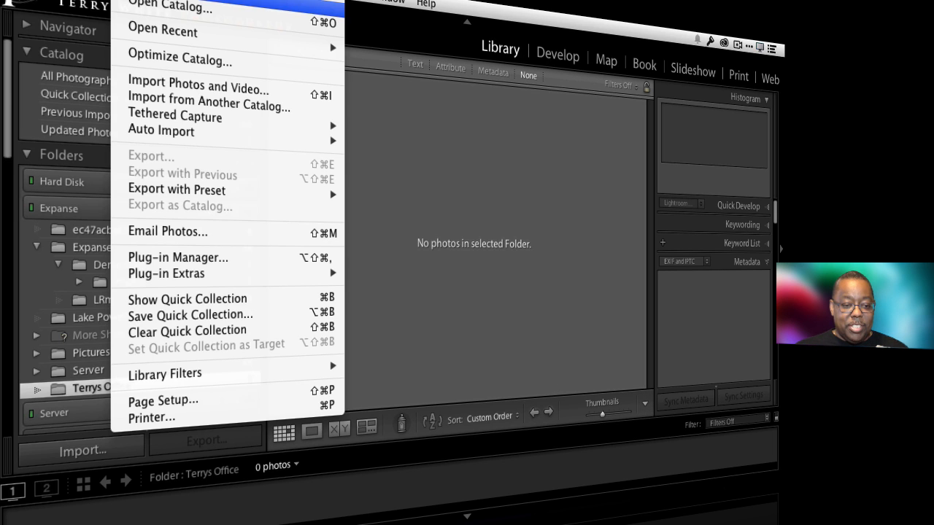
mouse_move(175, 116)
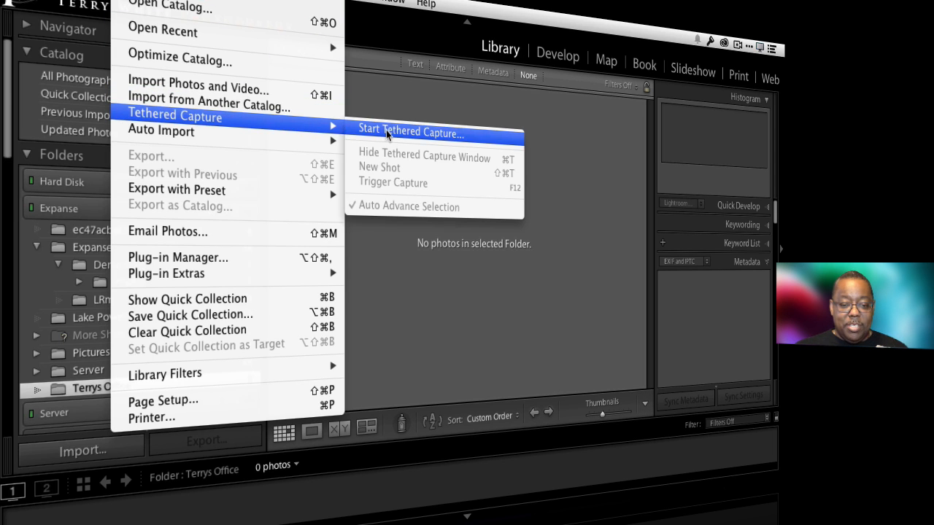
left_click(410, 133)
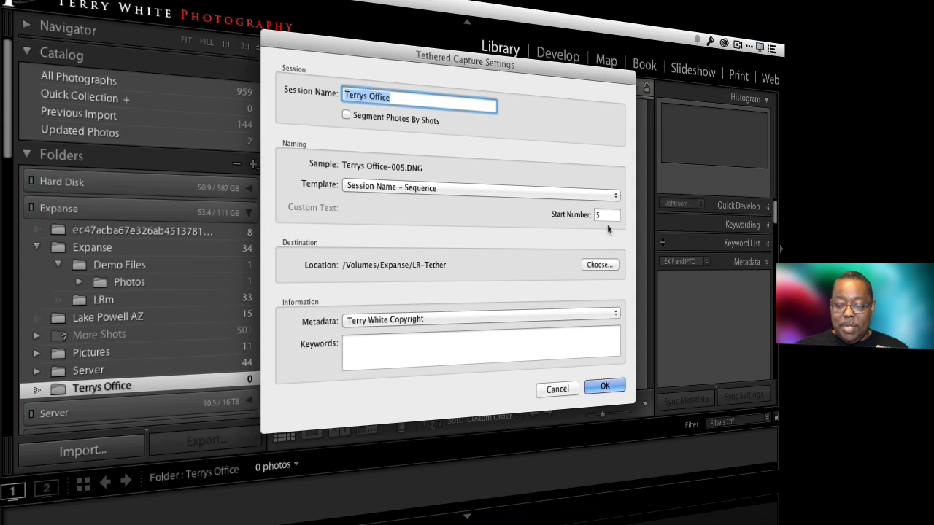
left_click(607, 215)
type("1")
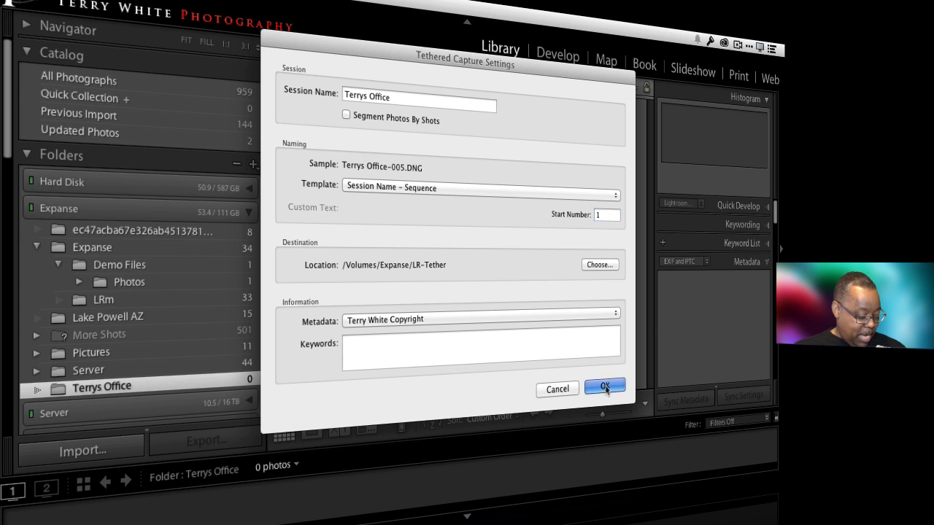
Accept the tethered capture settings, leaving the Terrys Office folder empty in Library.
left_click(604, 386)
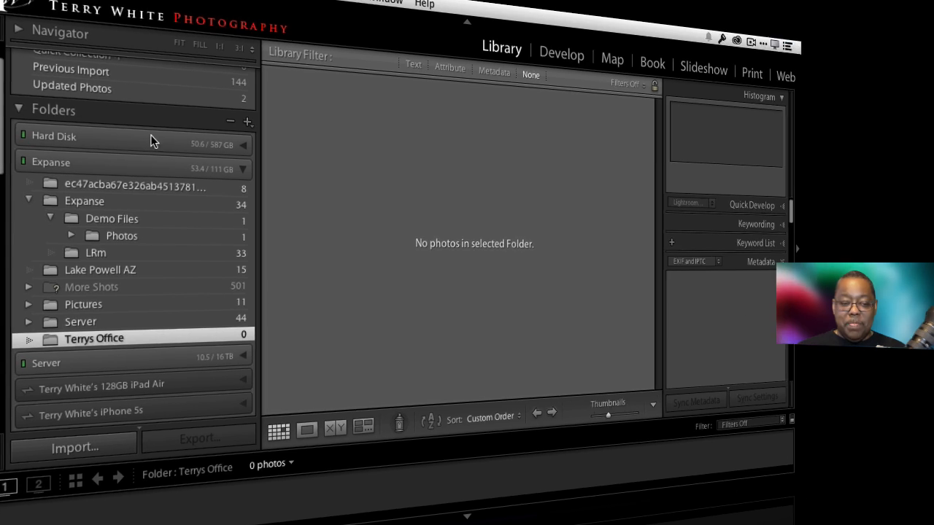
Start a new tethered session TerrysOffice numbering shots from 1 as TerrysOffice-001.DNG.
left_click(116, 8)
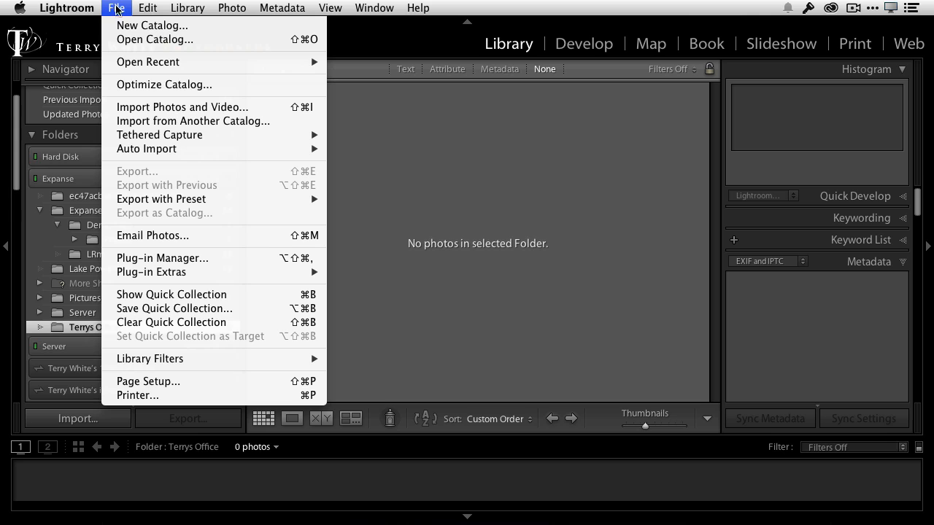
mouse_move(161, 149)
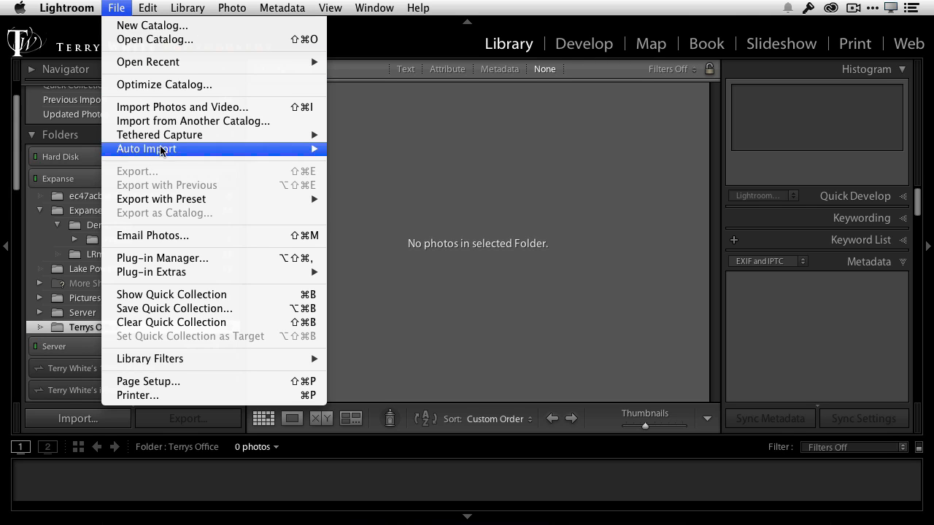
left_click(160, 135)
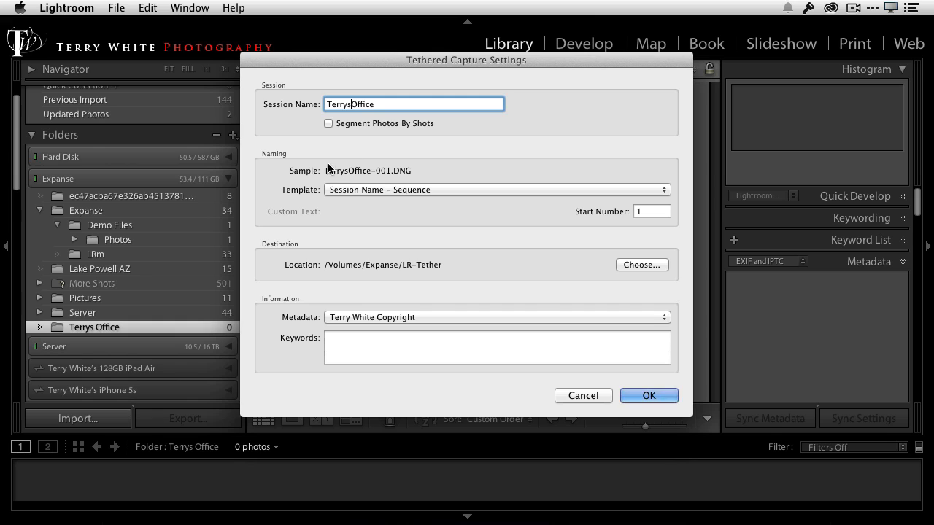
mouse_move(548, 207)
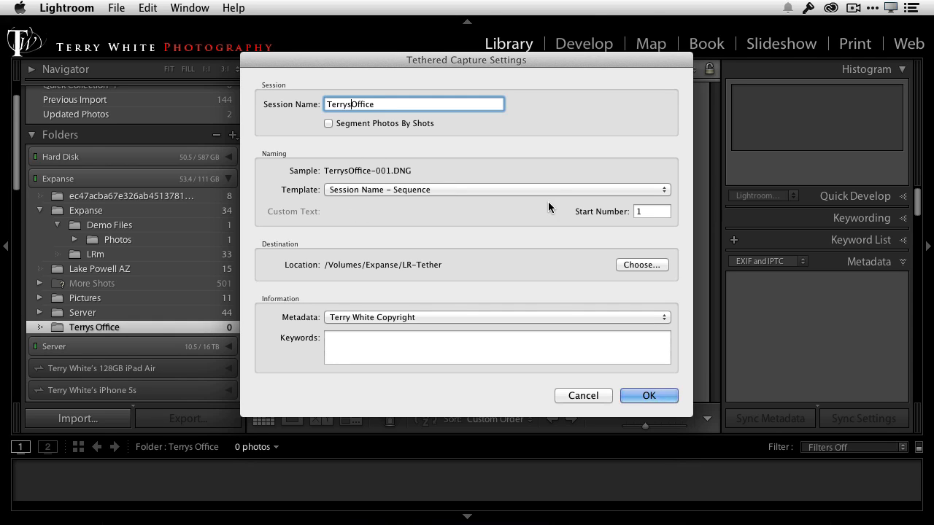
mouse_move(639, 270)
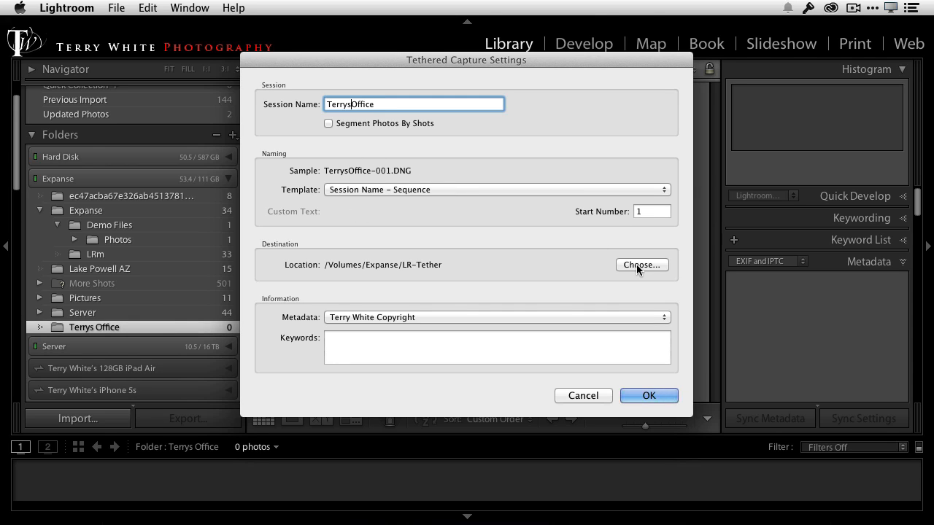
mouse_move(406, 282)
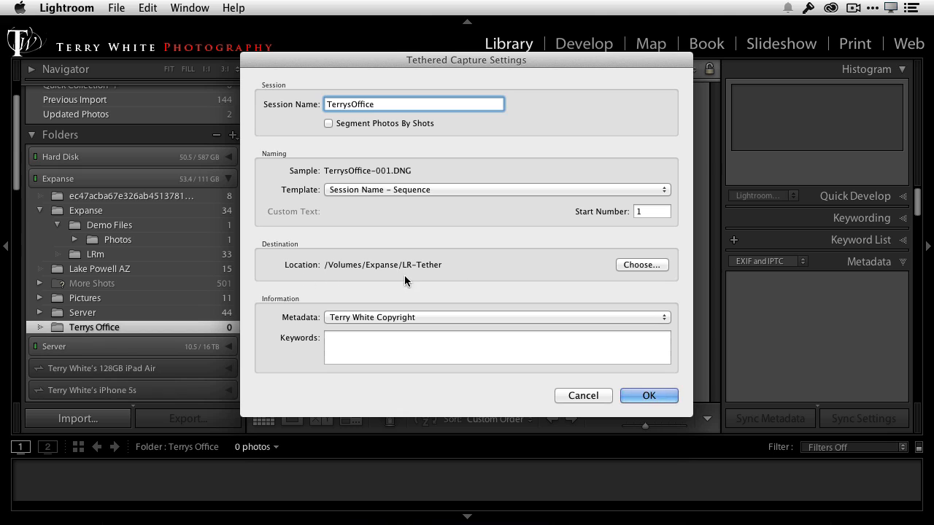
mouse_move(578, 280)
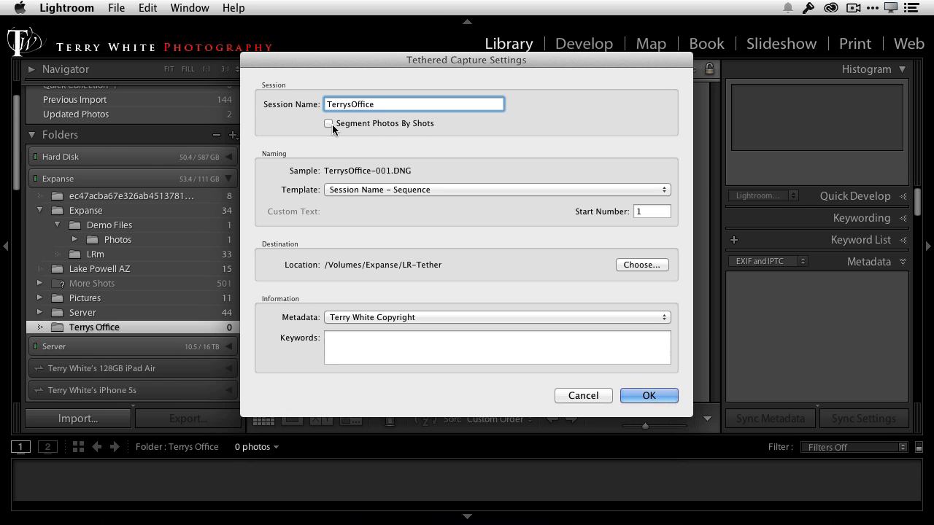
Enable Segment Photos By Shots and name the initial shot PS Pillow.
left_click(330, 122)
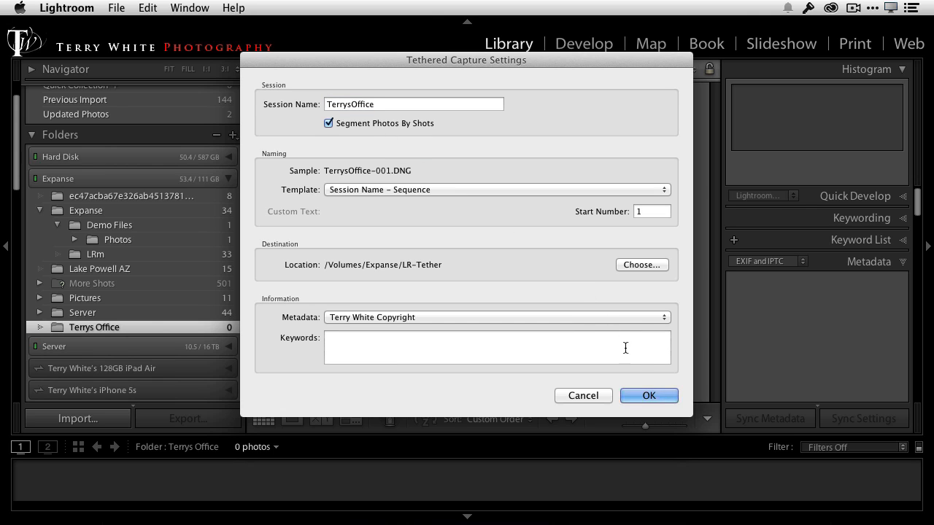
left_click(648, 396)
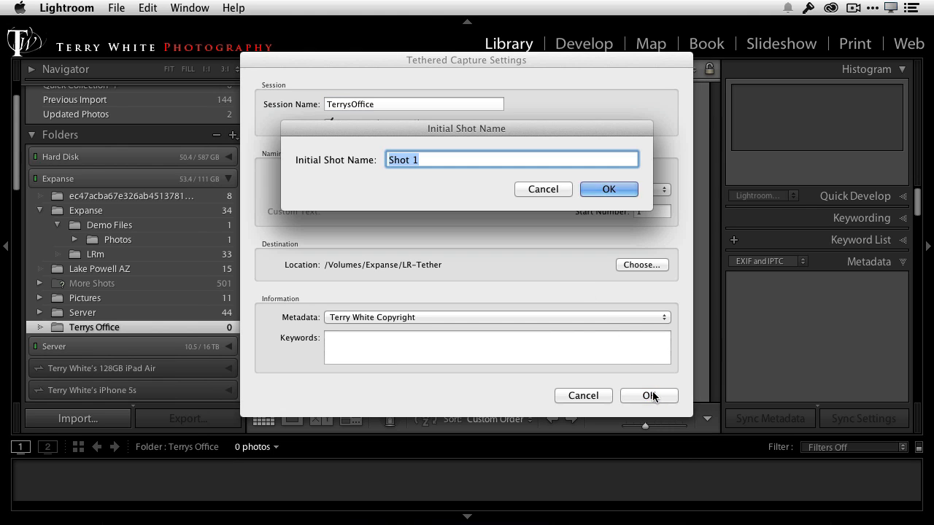
mouse_move(600, 391)
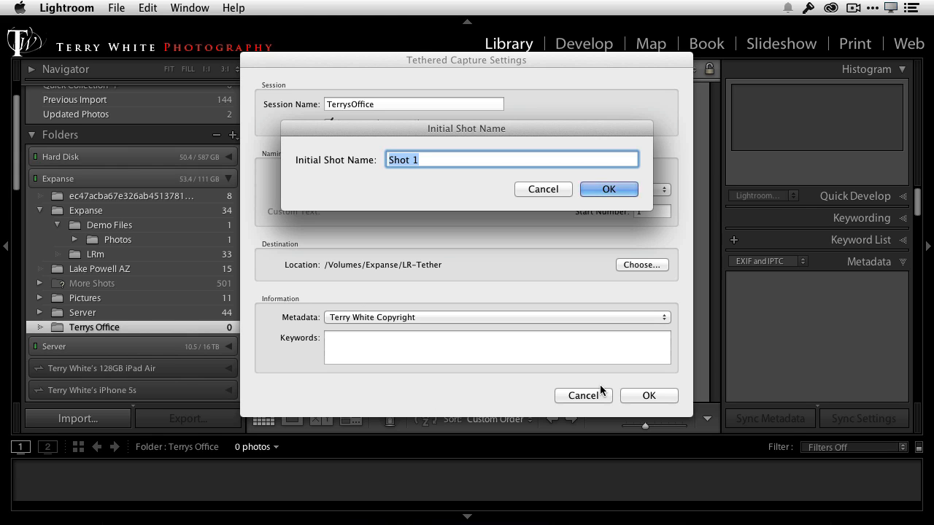
type("P")
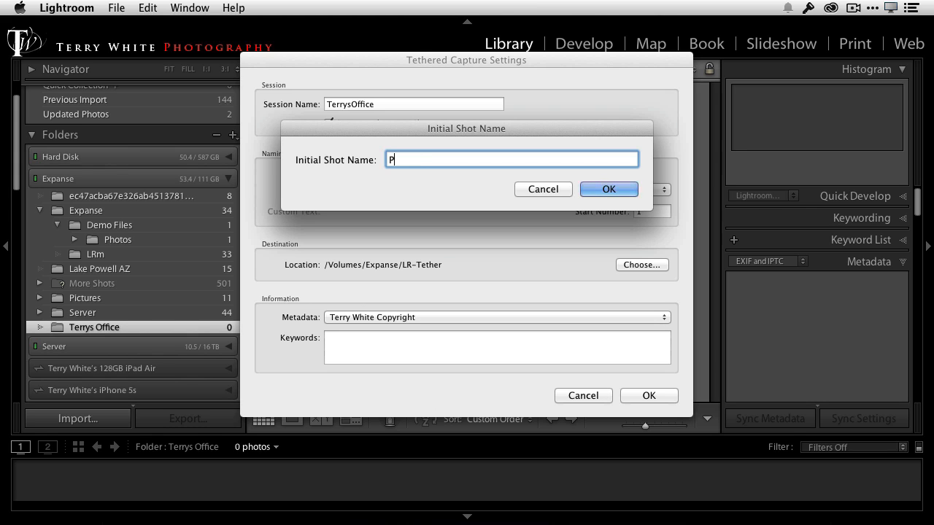
type("S Pillow")
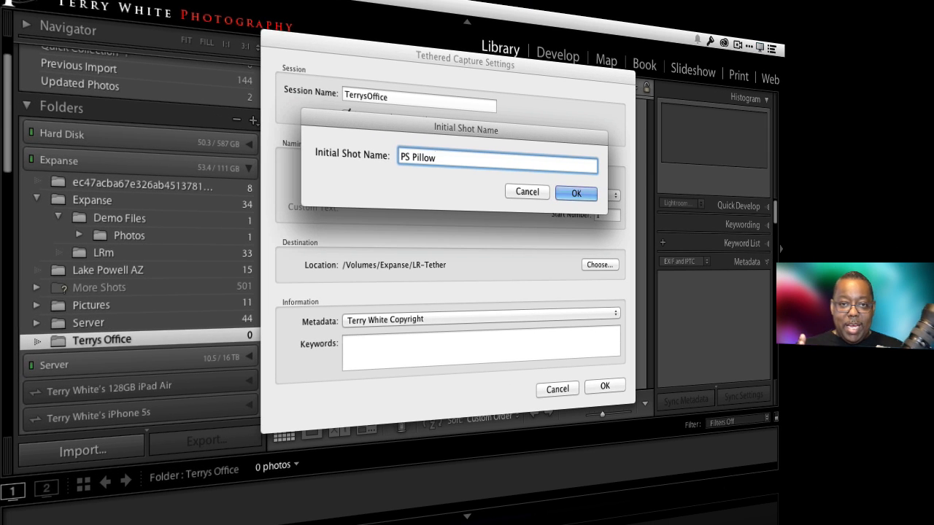
left_click(499, 158)
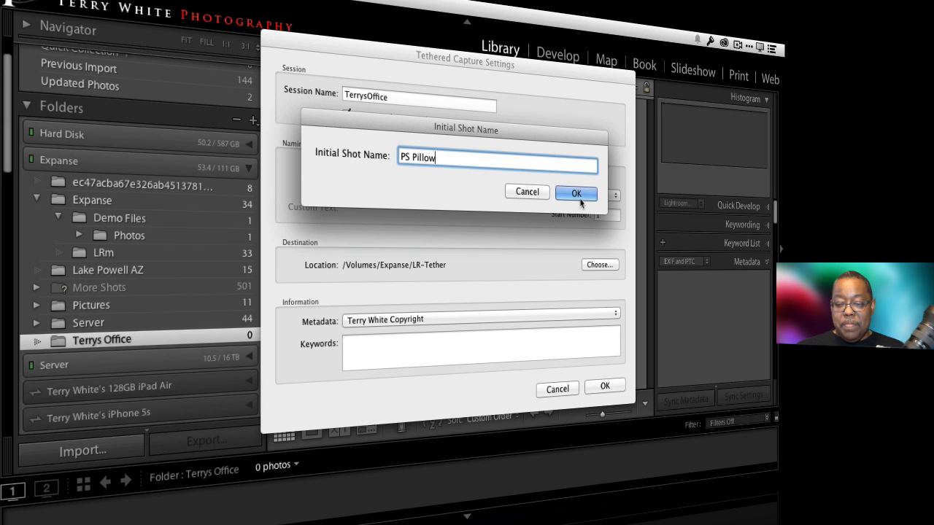
Capture four Photoshop pillow shots into PS Pillow, then enter AI Pillow as the next shot name.
left_click(575, 193)
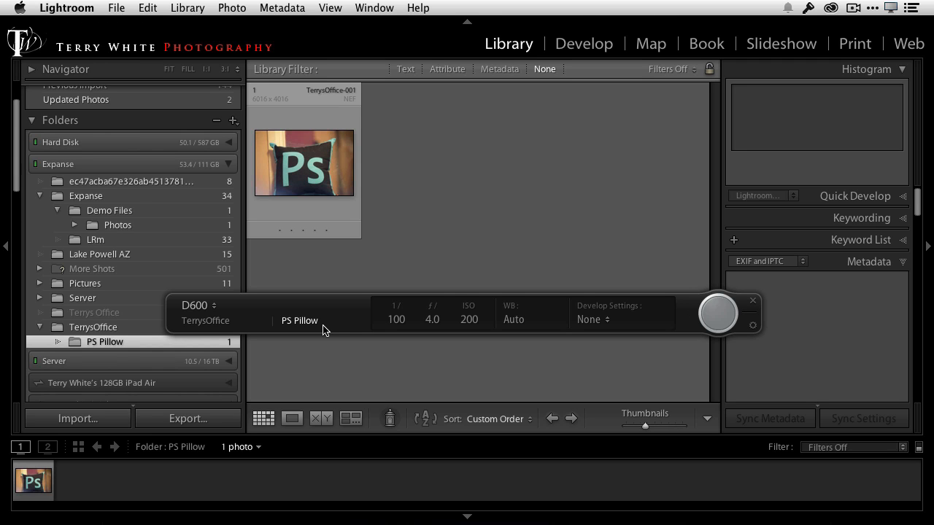
left_click(292, 417)
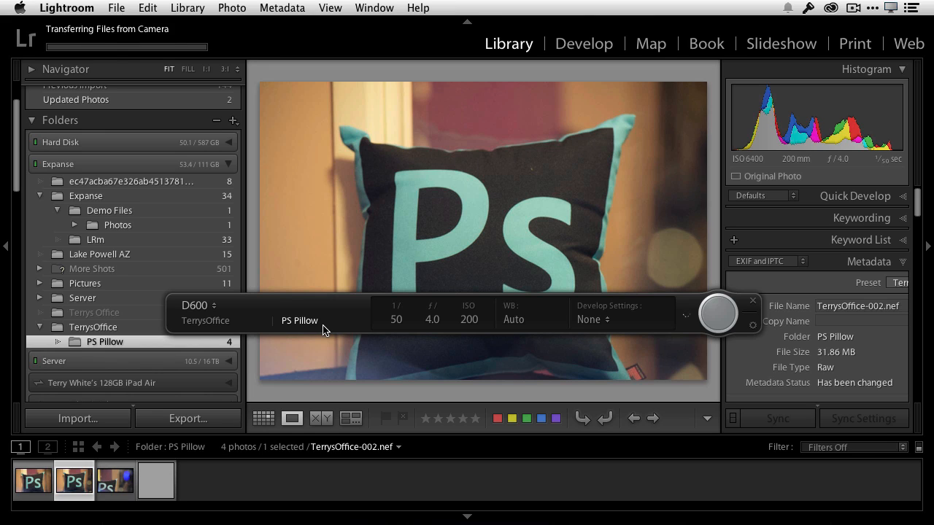
left_click(114, 480)
type("AI Pillow")
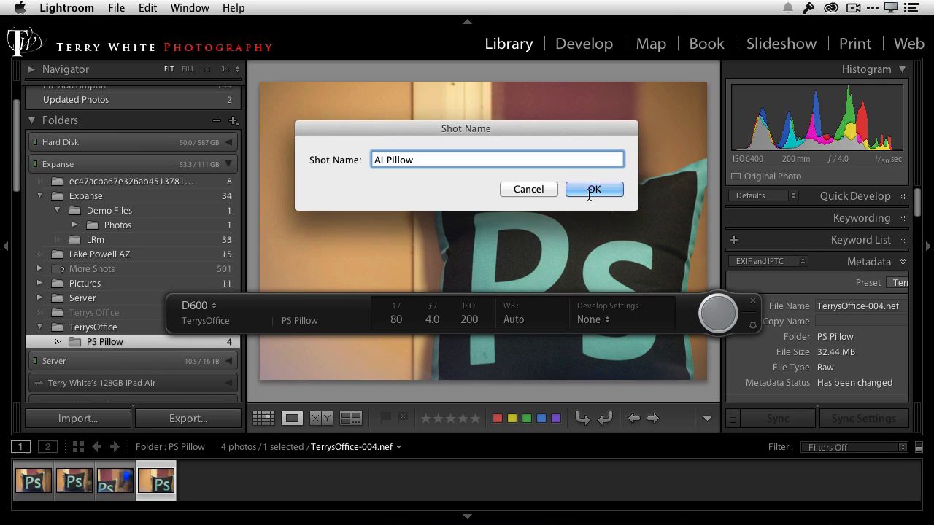
Confirm AI Pillow and capture three Illustrator pillow shots into its subfolder.
left_click(594, 190)
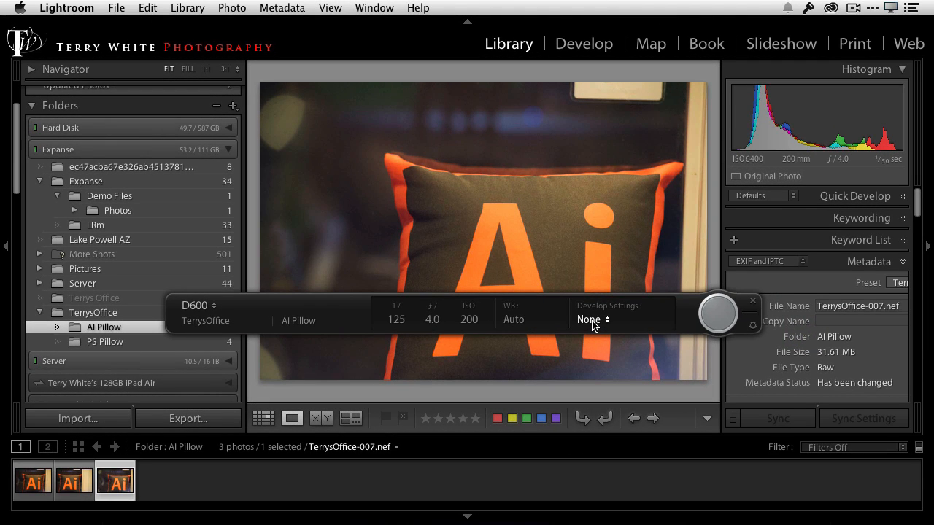
Keep Develop Settings on None and shoot the gray card into AI Pillow.
left_click(591, 321)
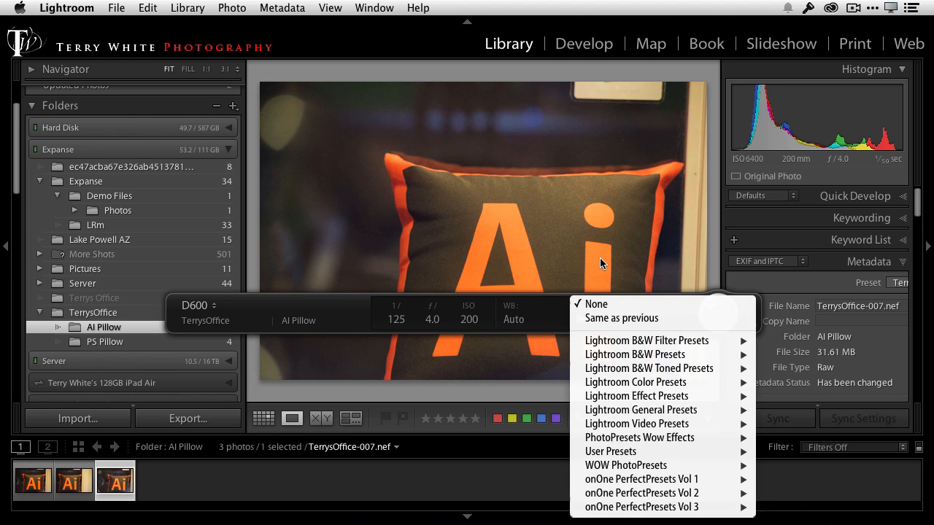
left_click(596, 304)
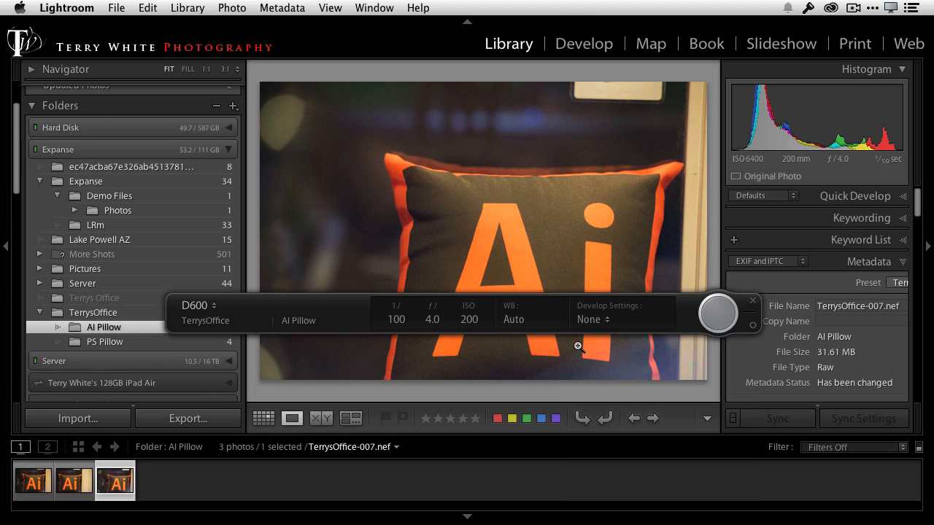
left_click(620, 320)
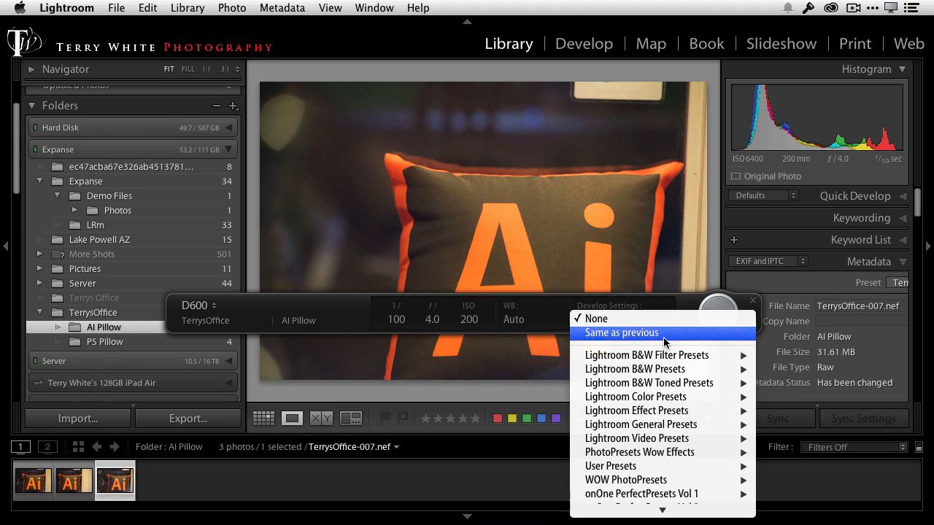
mouse_move(622, 326)
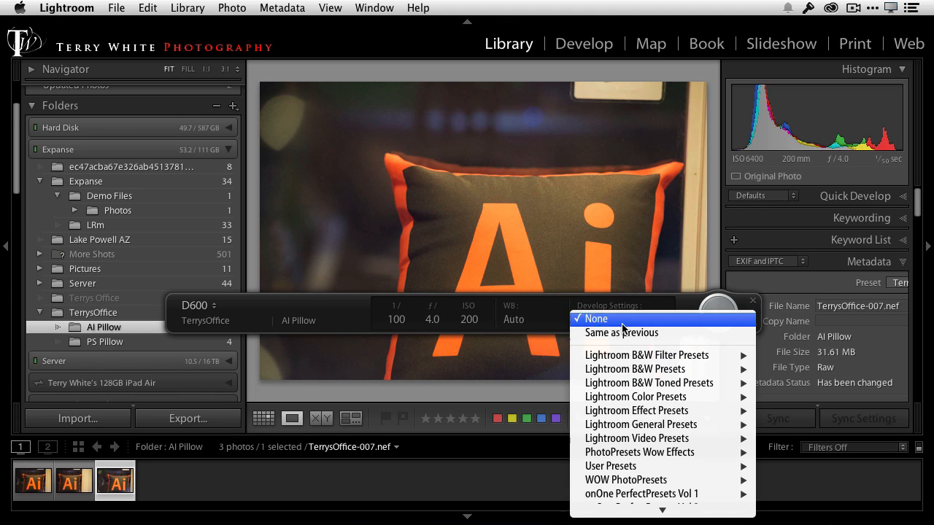
left_click(596, 318)
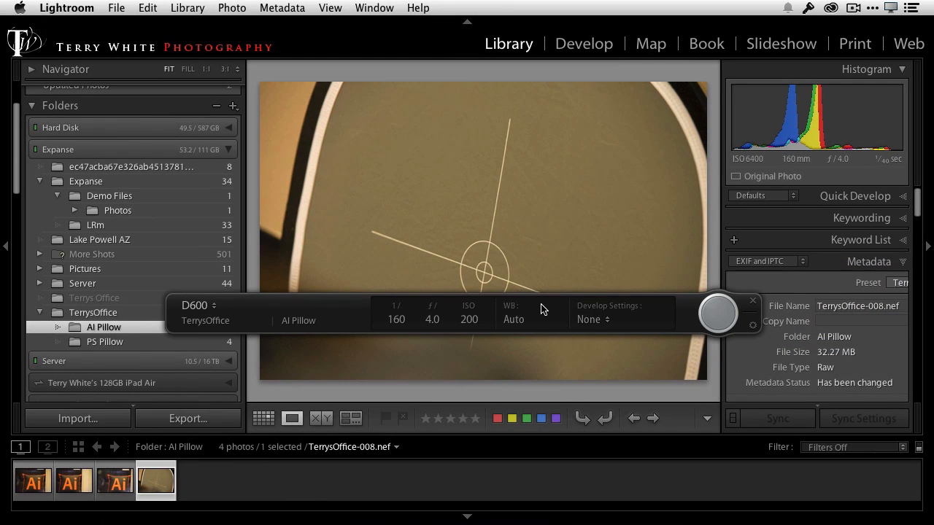
Set a custom white balance in Develop by sampling the gray card with the eyedropper.
left_click(330, 9)
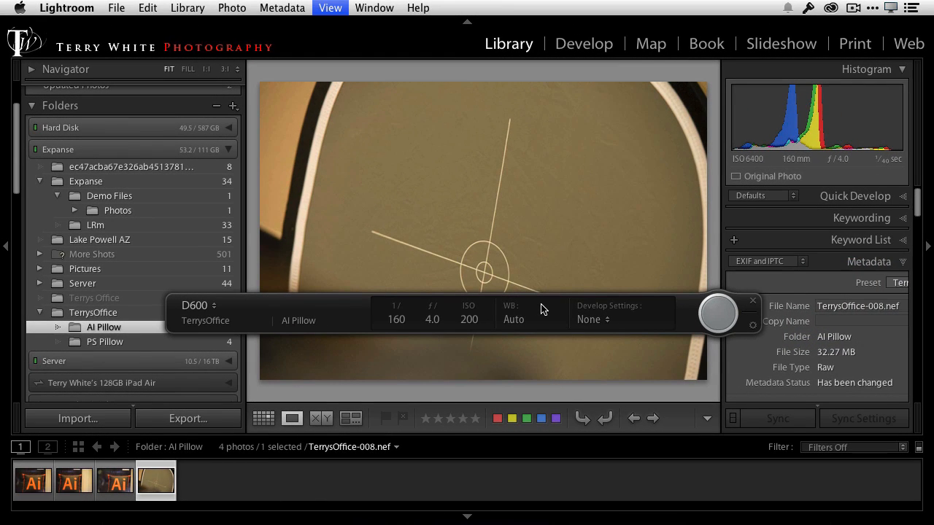
left_click(583, 44)
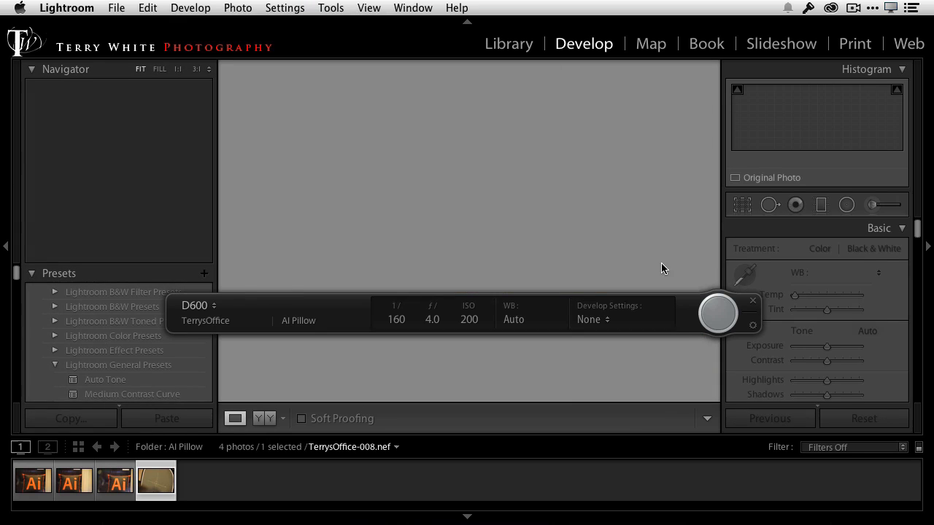
left_click(744, 276)
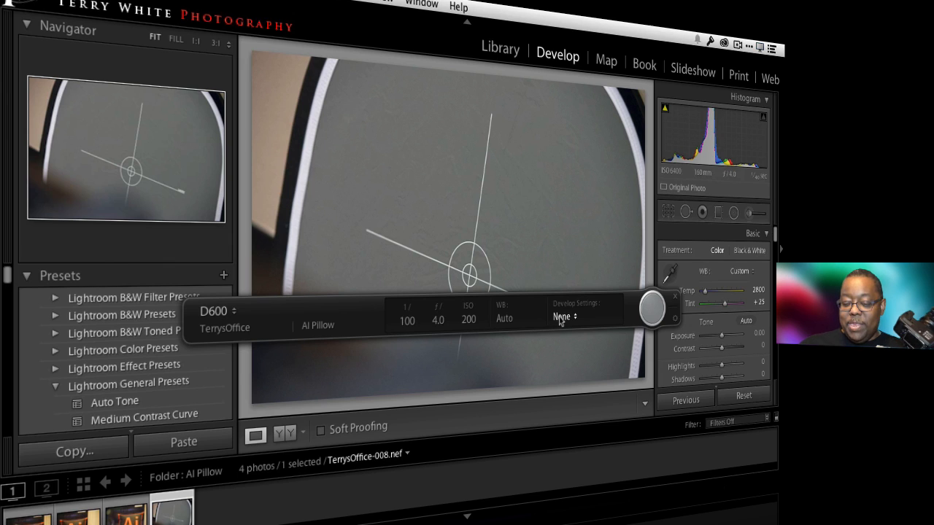
Set Develop Settings to Same as previous, shoot to eight AI Pillow frames, and return to Library.
left_click(563, 315)
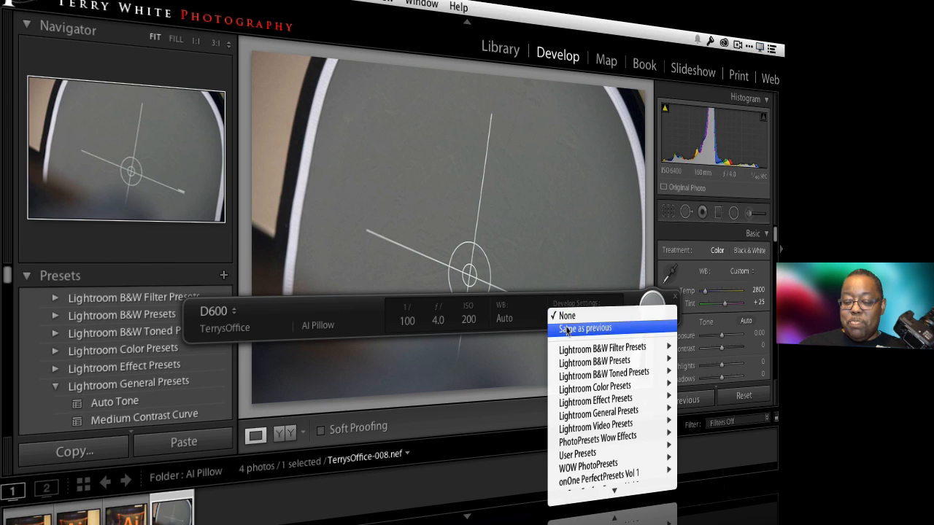
left_click(583, 326)
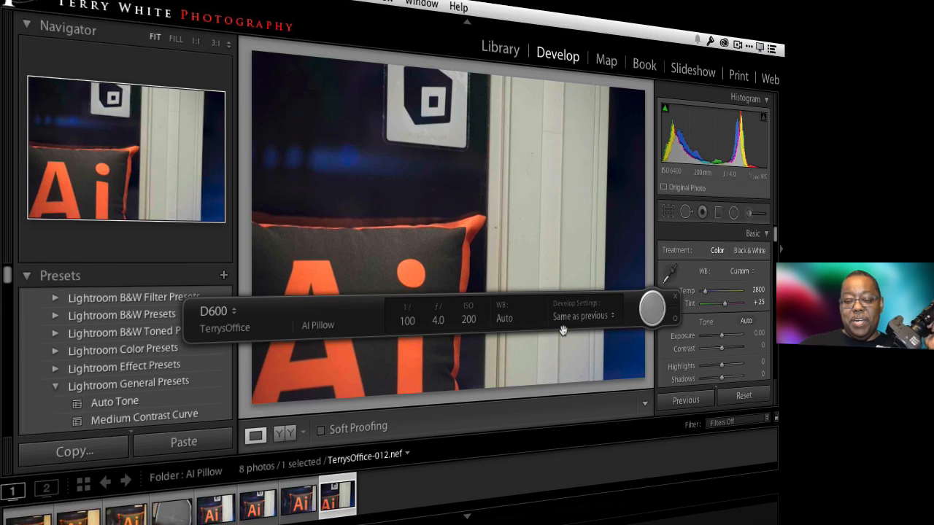
mouse_move(626, 305)
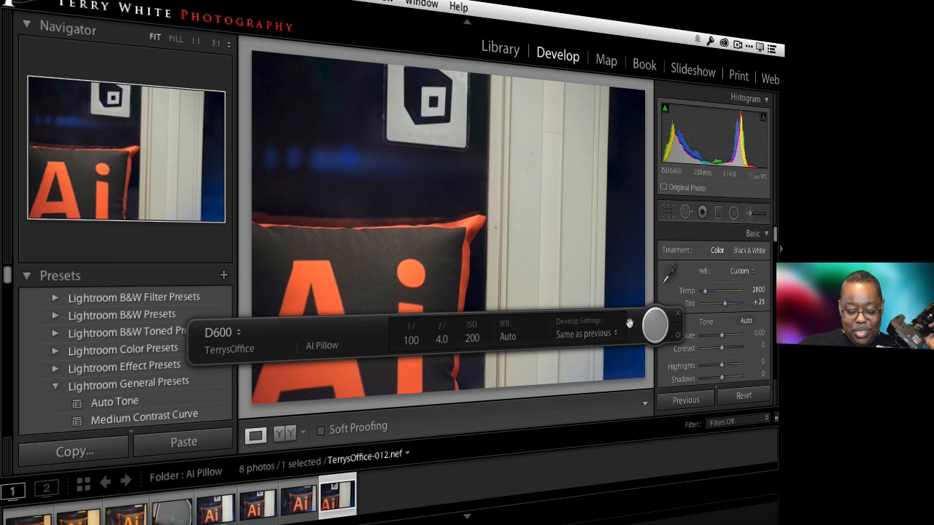
left_click(501, 50)
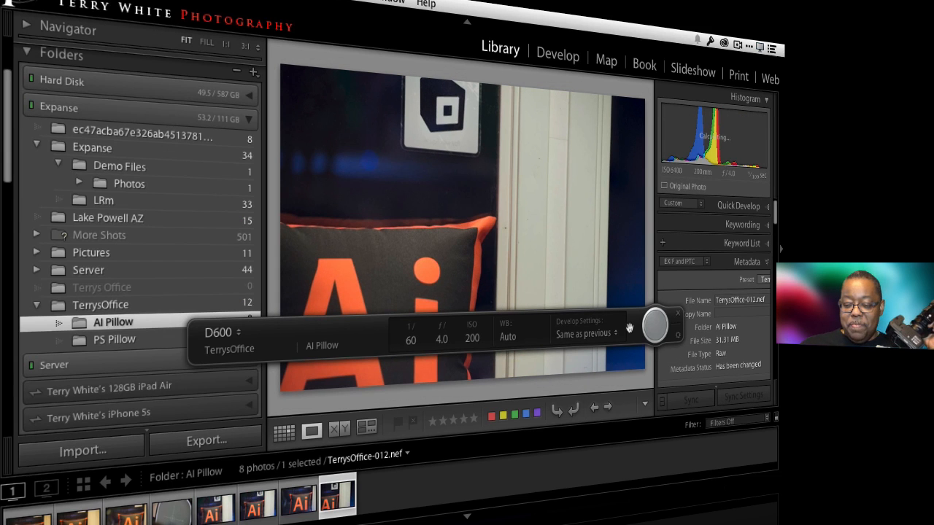